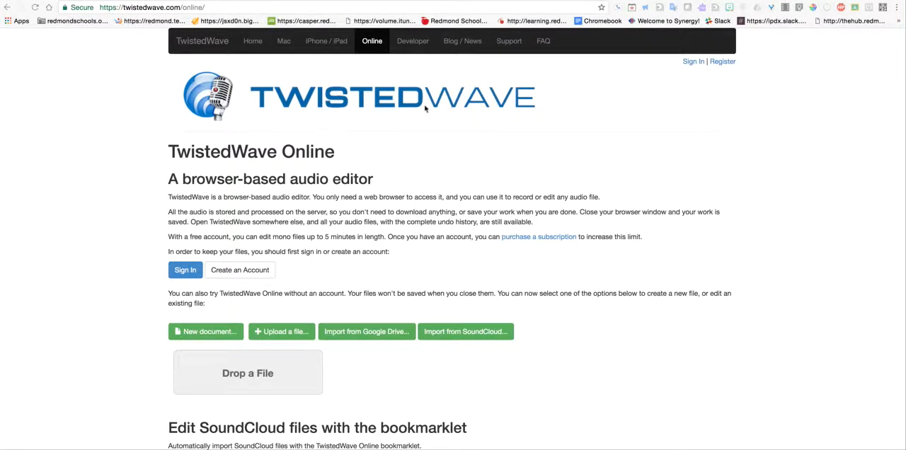
{"action": "mouse_move", "coordinate": [505, 100]}
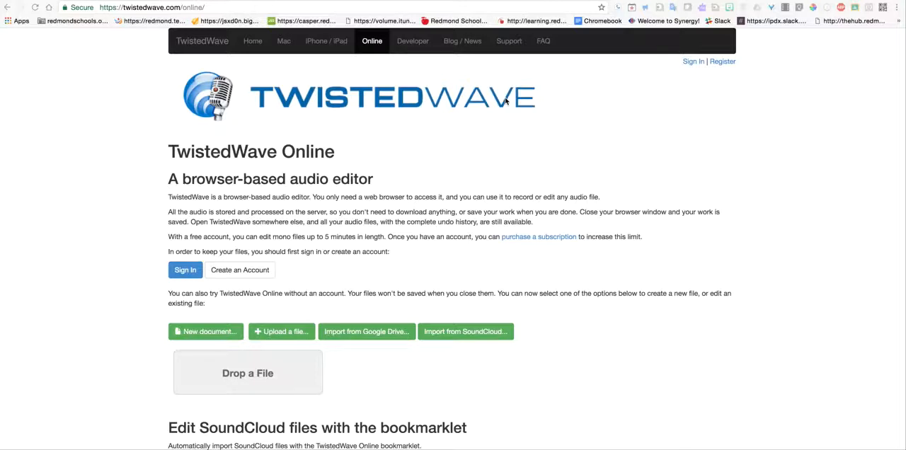
{"action": "mouse_move", "coordinate": [498, 102]}
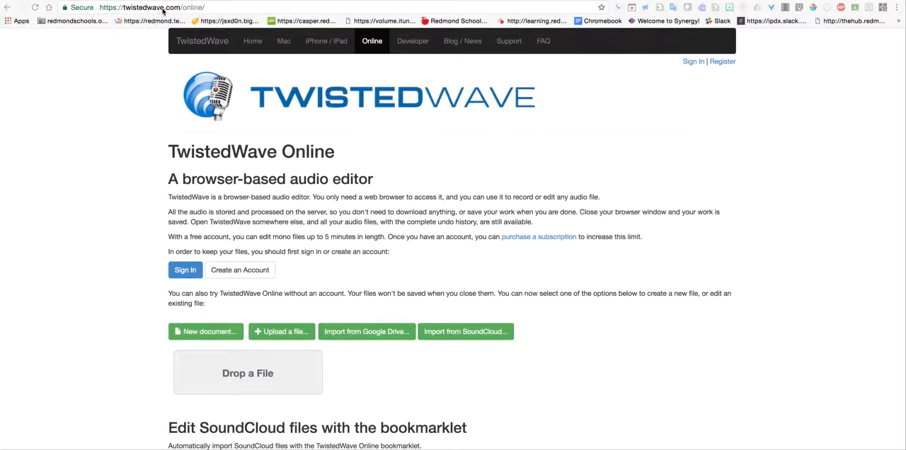
{"action": "mouse_move", "coordinate": [198, 14]}
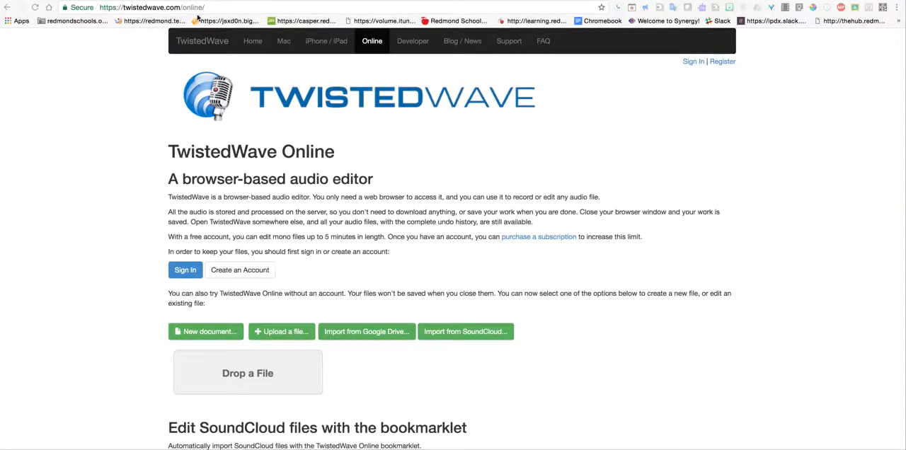
{"action": "mouse_move", "coordinate": [199, 46]}
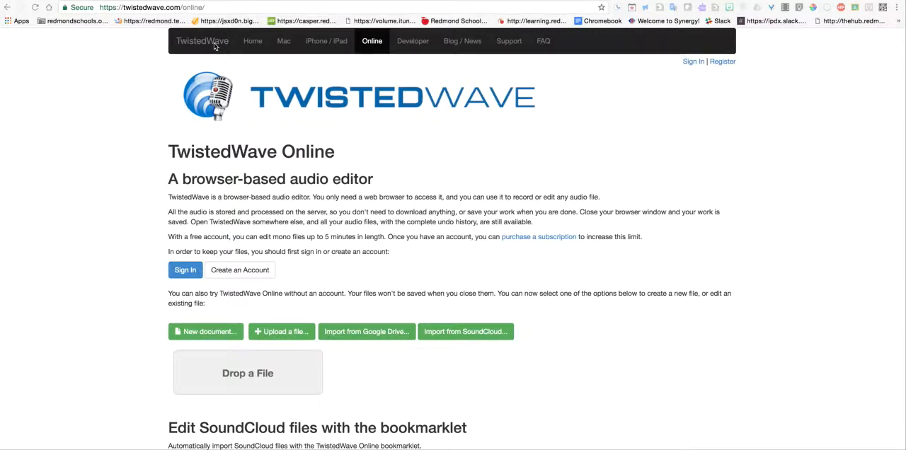
{"action": "mouse_move", "coordinate": [383, 51]}
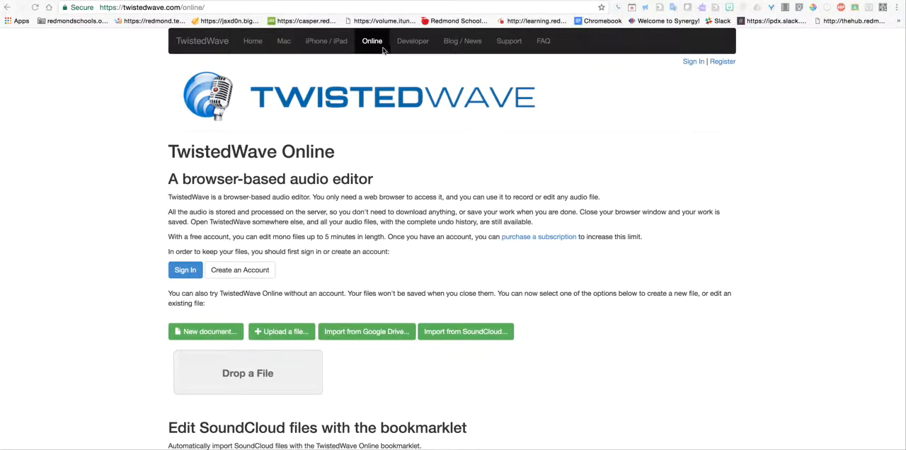
{"action": "mouse_move", "coordinate": [365, 40]}
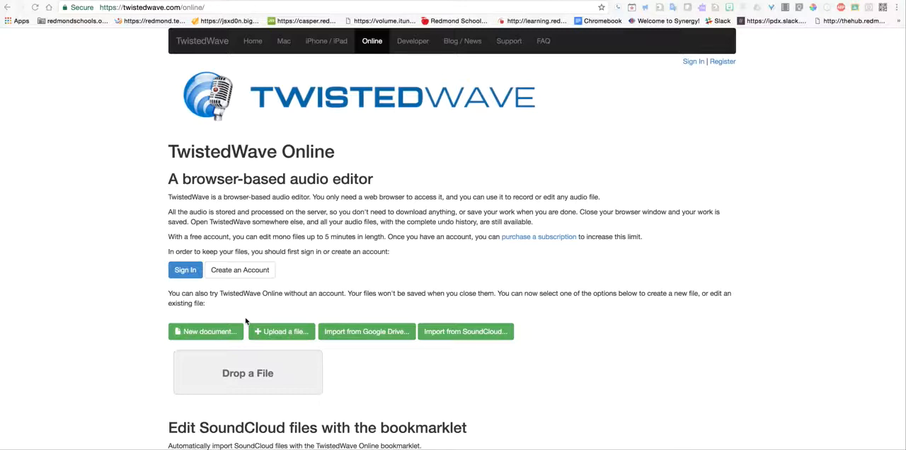
{"action": "mouse_move", "coordinate": [349, 272]}
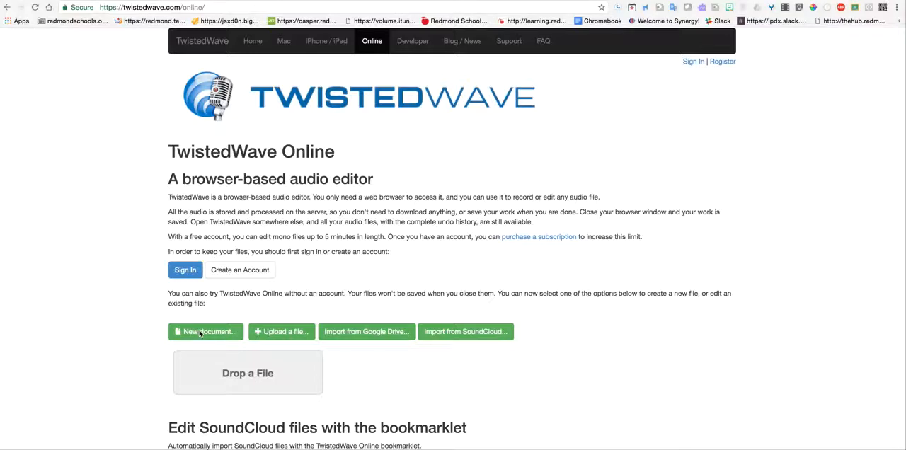
Step: Create a blank audio document and grant the site microphone access in the Flash privacy prompt
{"action": "left_click", "coordinate": [205, 331]}
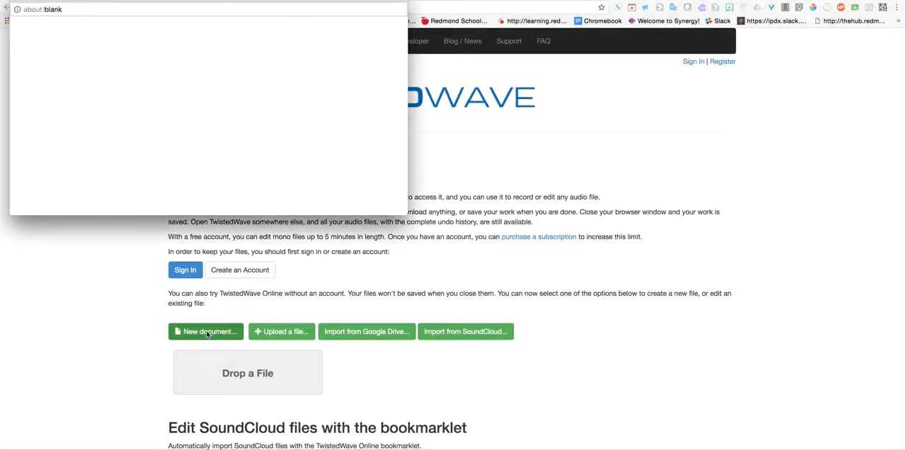
{"action": "left_click", "coordinate": [207, 331]}
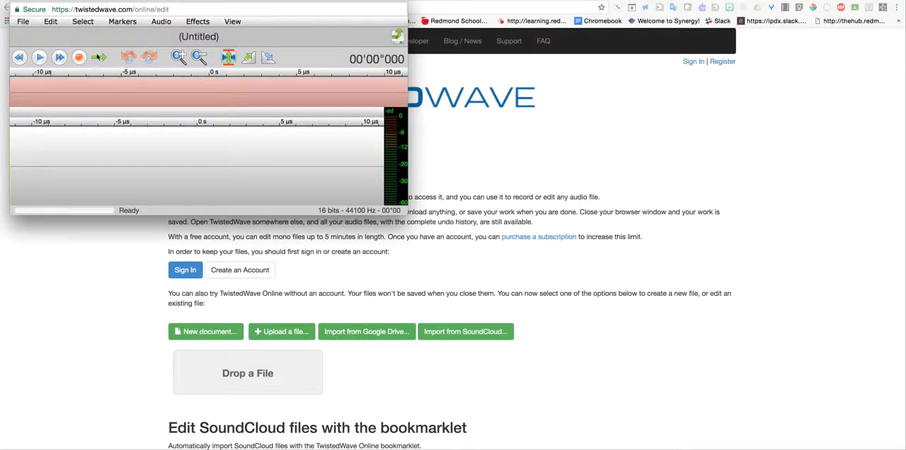
{"action": "left_click", "coordinate": [79, 55]}
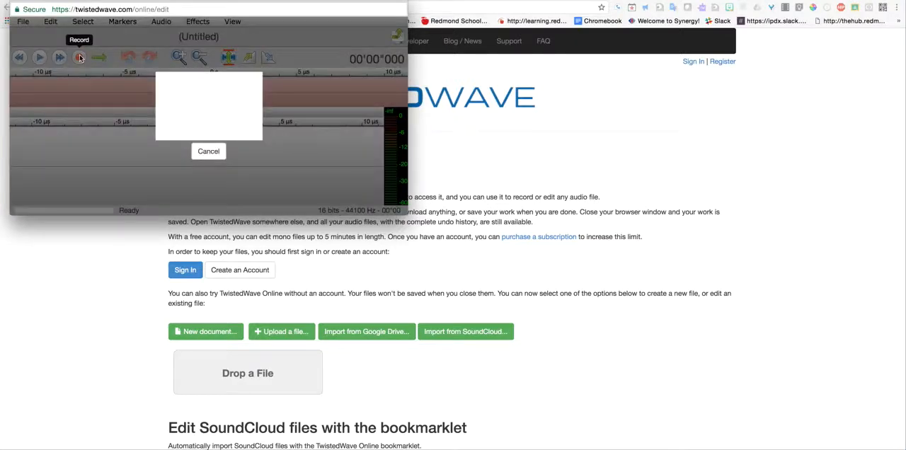
{"action": "left_click", "coordinate": [79, 58]}
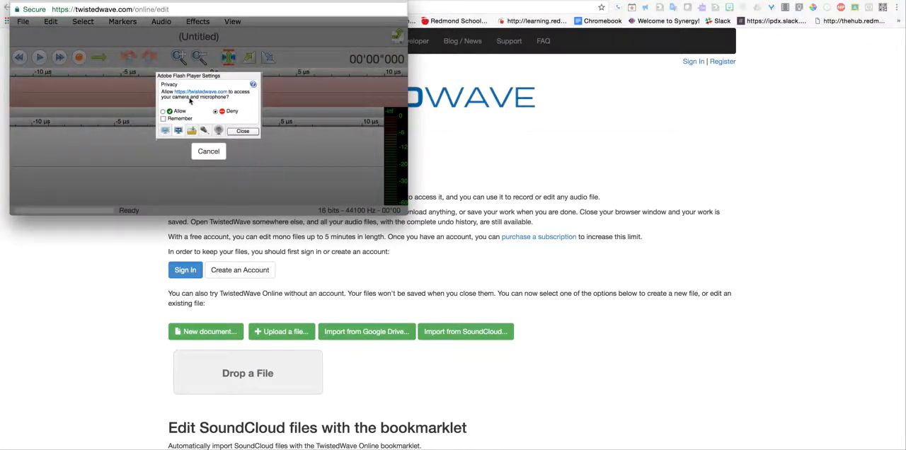
{"action": "left_click", "coordinate": [164, 111]}
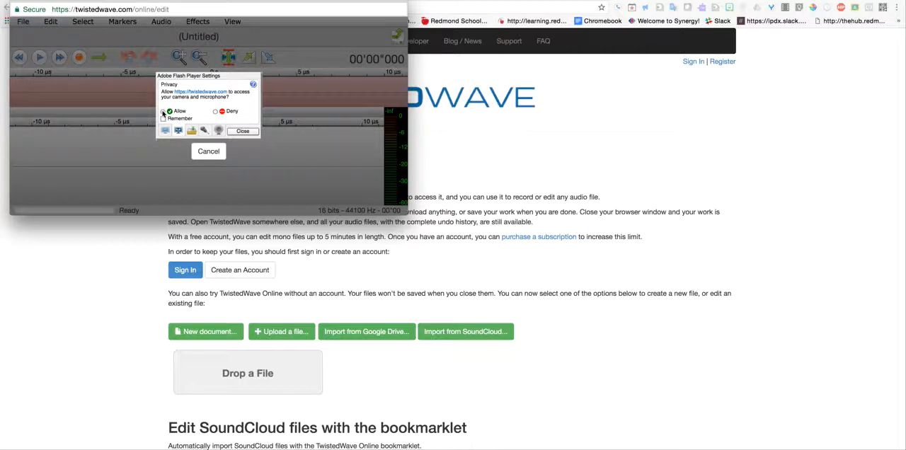
{"action": "left_click", "coordinate": [164, 111]}
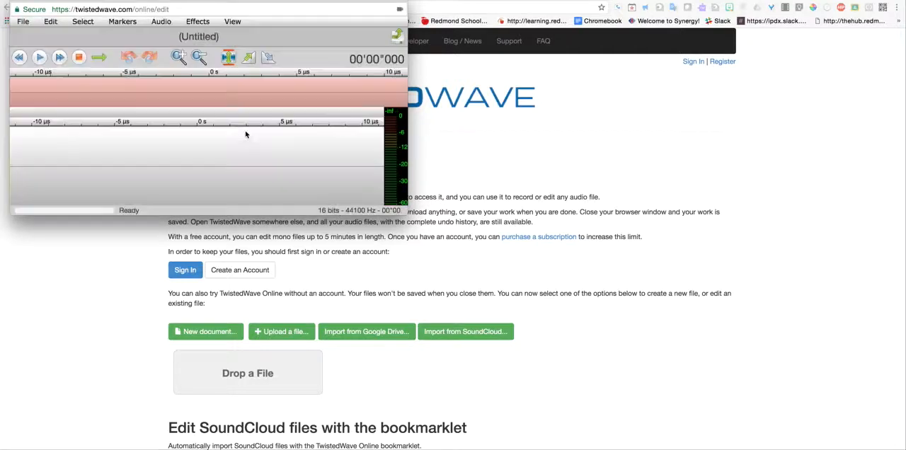
Step: Record roughly 15 seconds of voice into the untitled document
{"action": "left_click", "coordinate": [79, 54]}
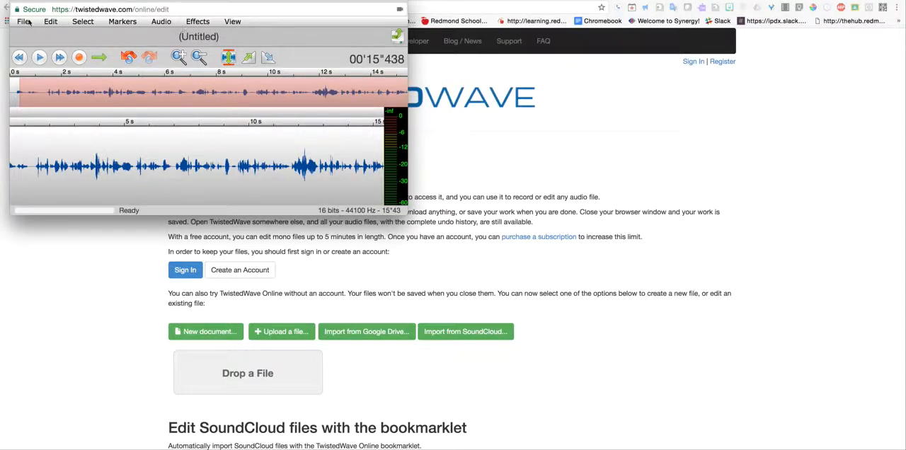
{"action": "left_click", "coordinate": [24, 23]}
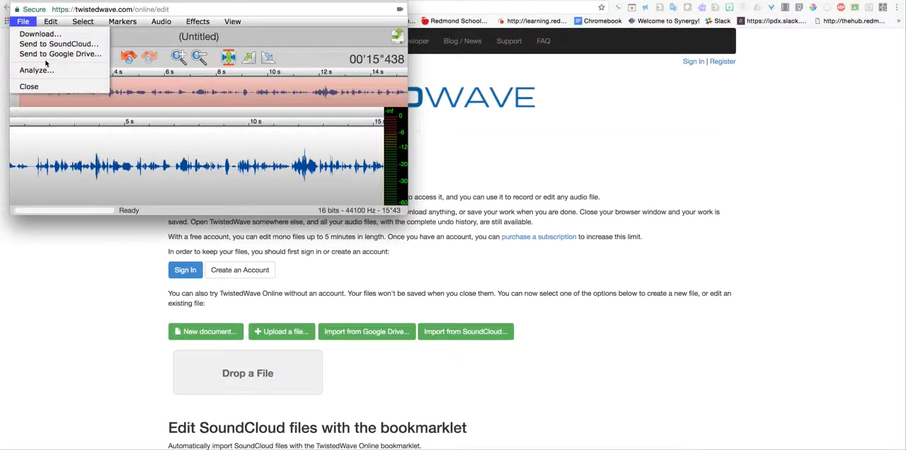
{"action": "mouse_move", "coordinate": [64, 50]}
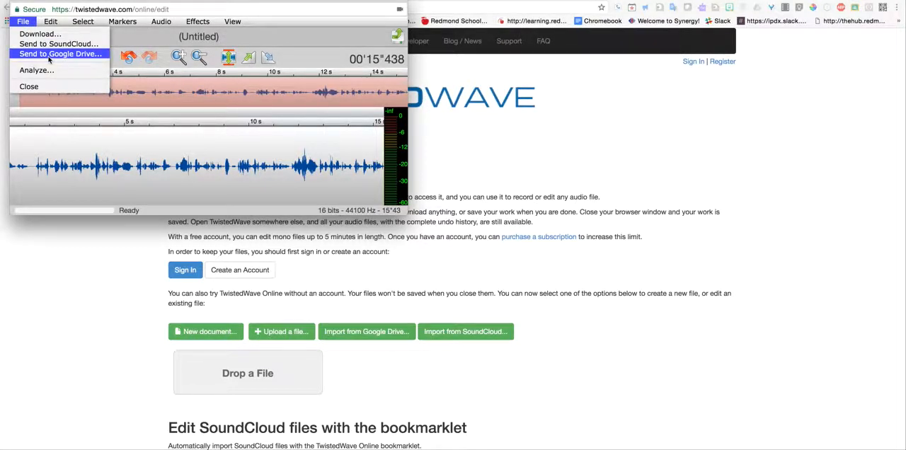
Step: Send the recording to Google Drive as MP3 Audio, replacing the Untitled title with 'test clip'
{"action": "left_click", "coordinate": [68, 48]}
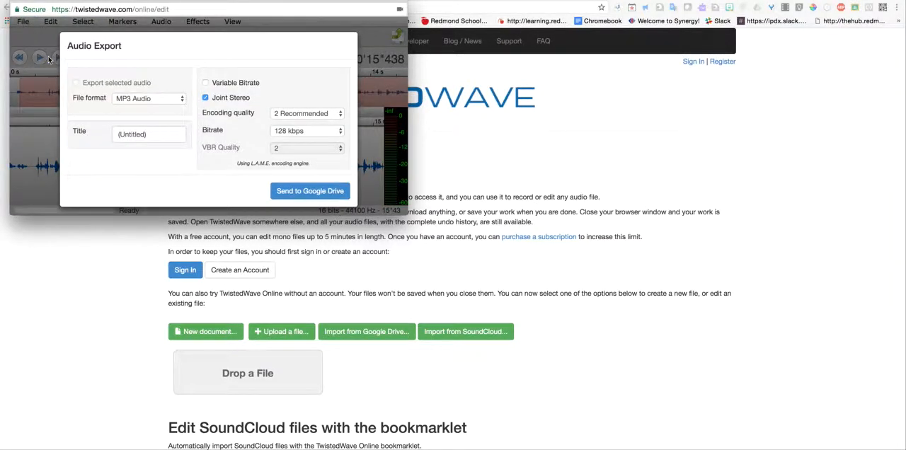
{"action": "left_click", "coordinate": [149, 99]}
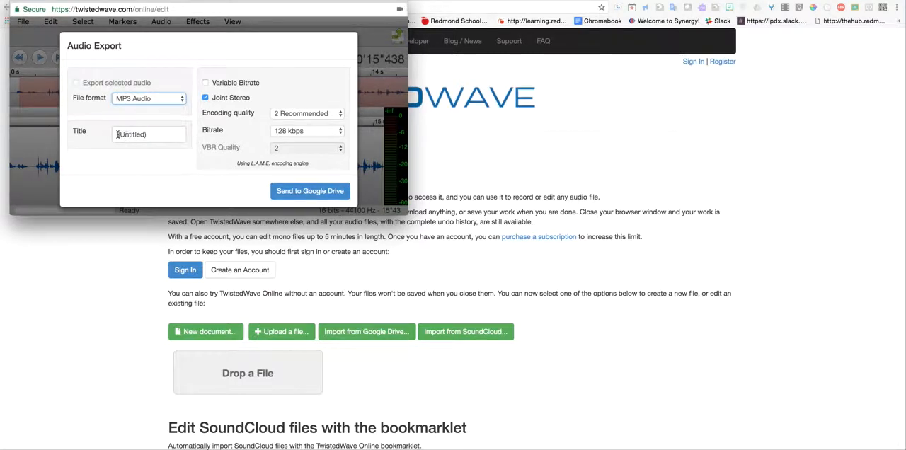
{"action": "left_click", "coordinate": [148, 134]}
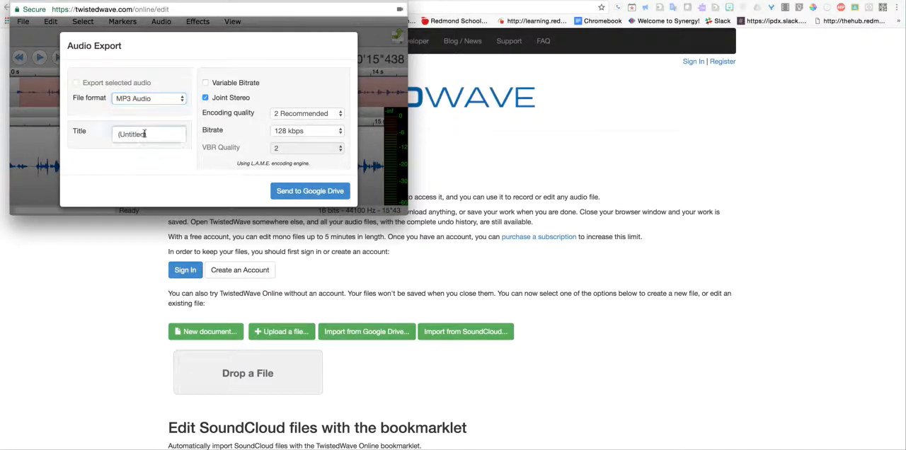
{"action": "double_click", "coordinate": [144, 133]}
{"action": "type", "text": "(test clip"}
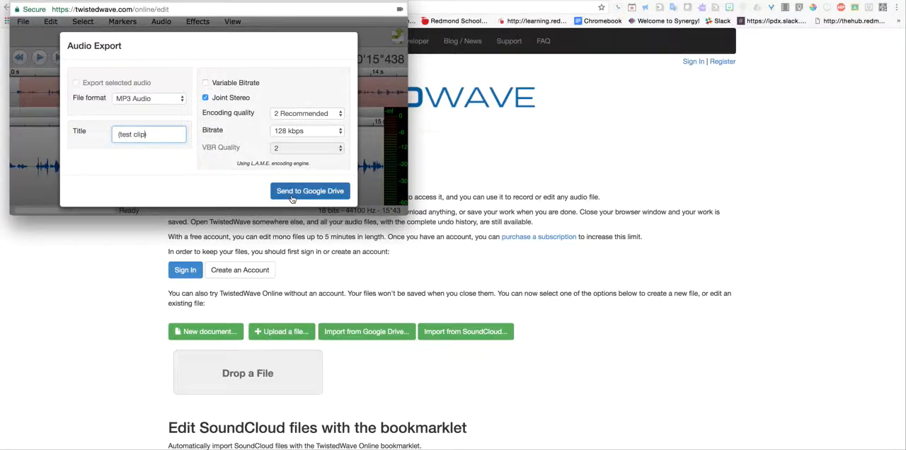
{"action": "left_click", "coordinate": [308, 191]}
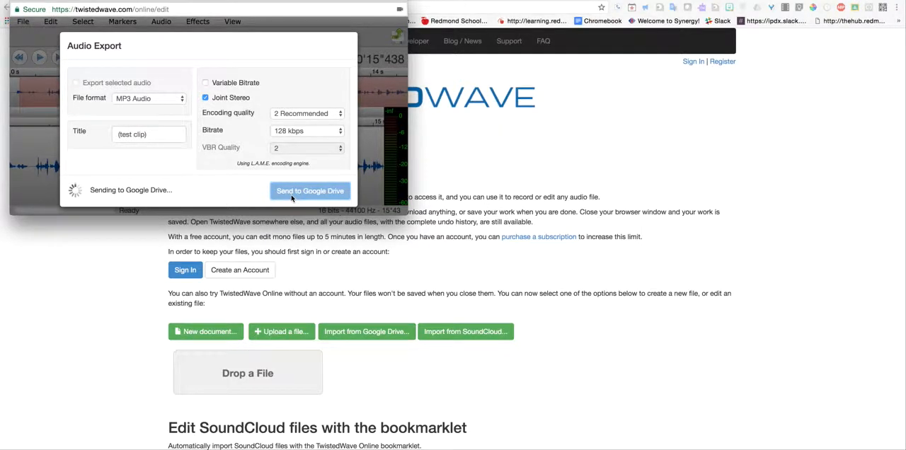
{"action": "left_click", "coordinate": [309, 192]}
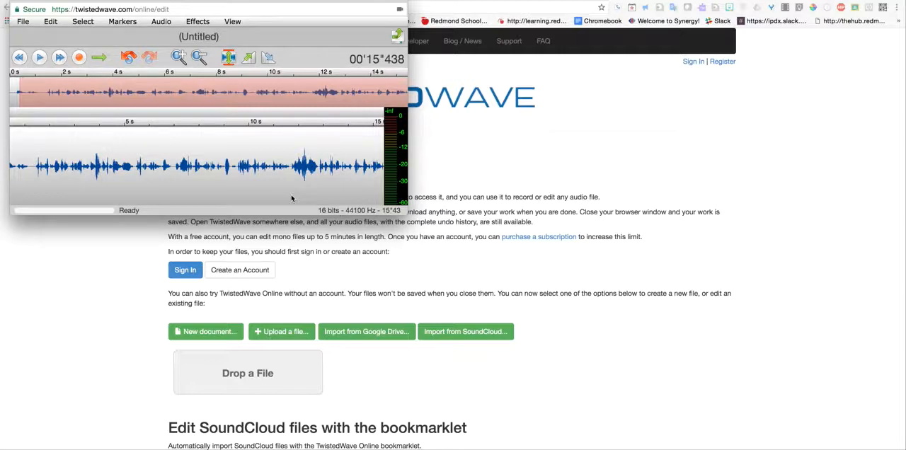
{"action": "mouse_move", "coordinate": [323, 49]}
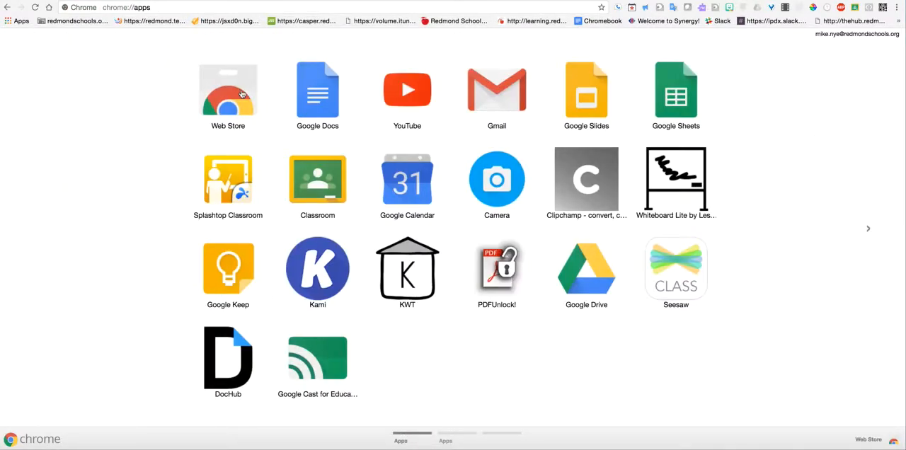
Step: From the Web Store's 'For your domain' apps, show the Mic Note Voice Recorder & Notepad details
{"action": "left_click", "coordinate": [227, 91]}
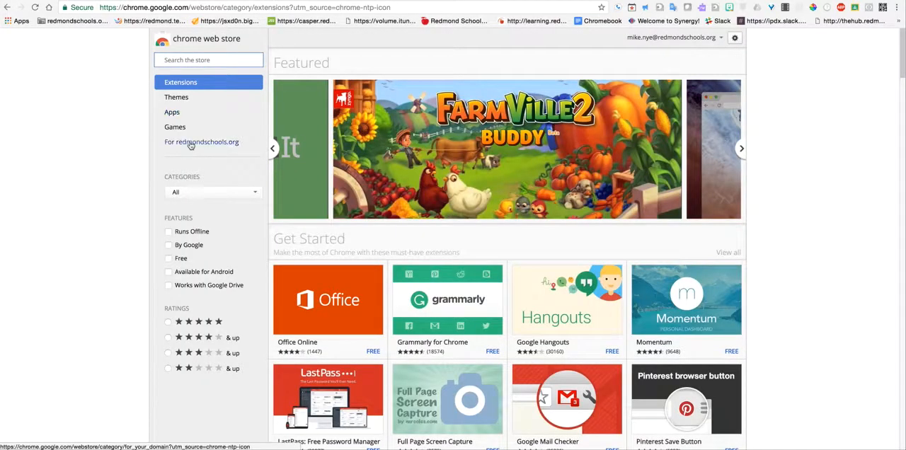
{"action": "mouse_move", "coordinate": [201, 150]}
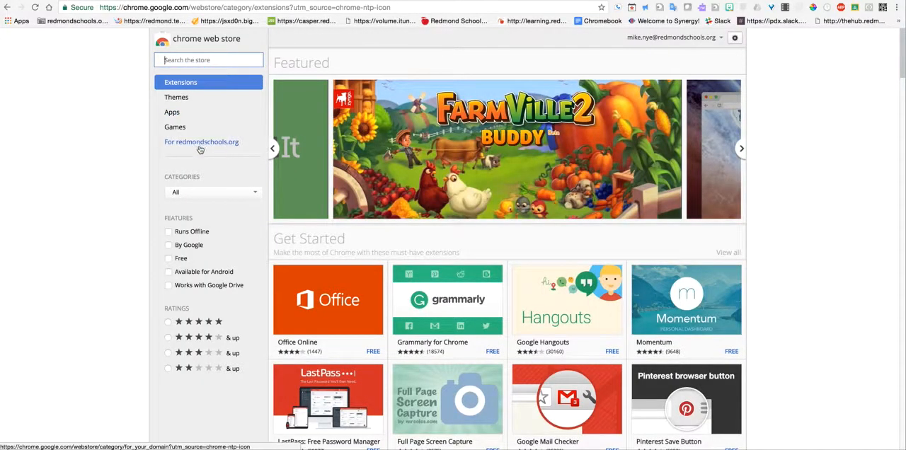
{"action": "left_click", "coordinate": [201, 142]}
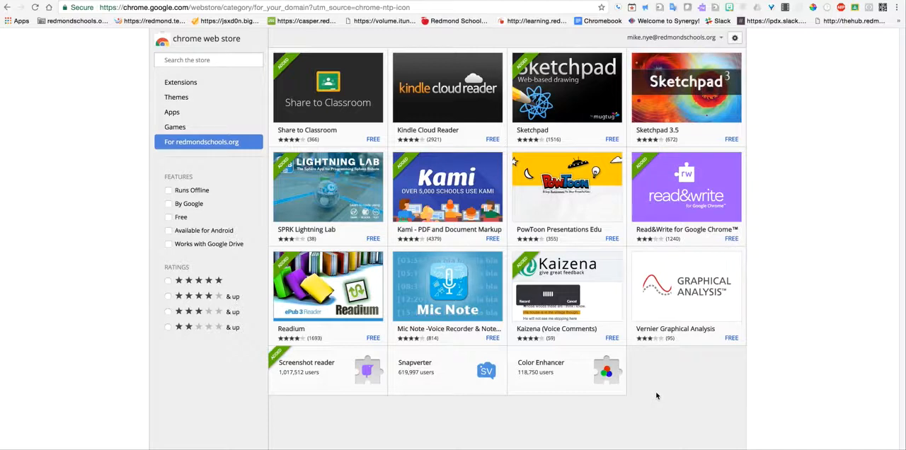
{"action": "mouse_move", "coordinate": [696, 380]}
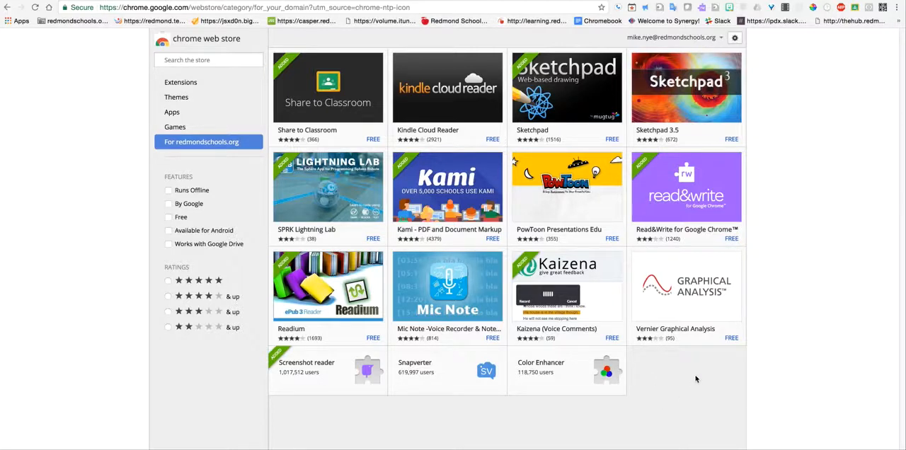
{"action": "mouse_move", "coordinate": [572, 301]}
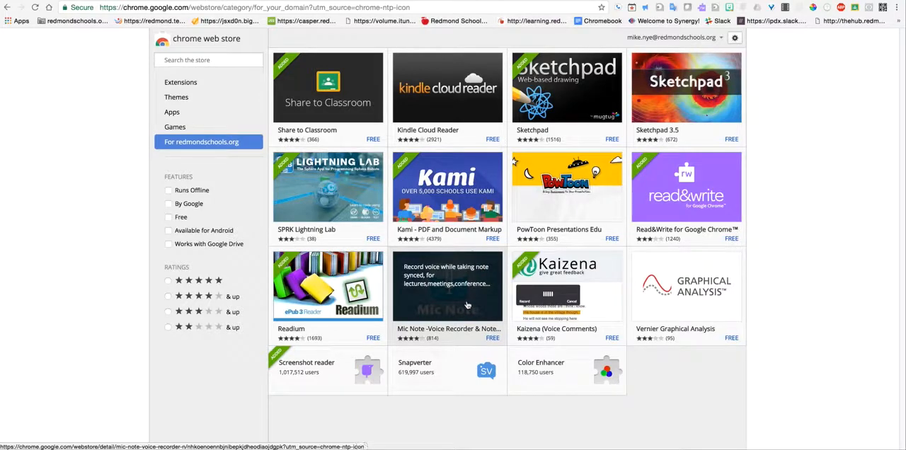
{"action": "left_click", "coordinate": [448, 286]}
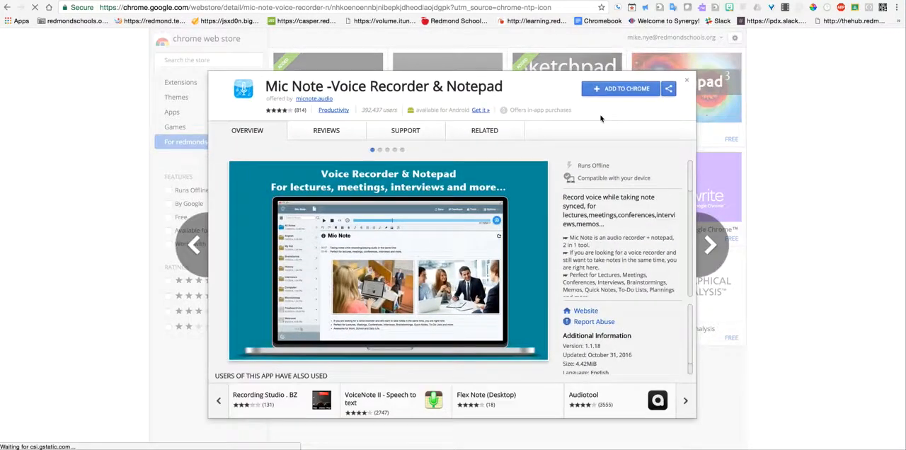